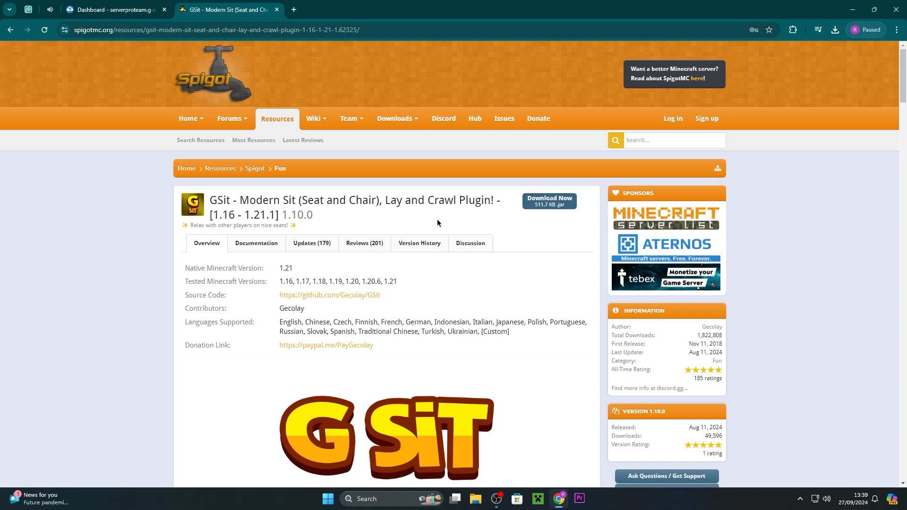
# - Download GSit-1.10.0.jar from its SpigotMC resource page via Download Now
pyautogui.click(550, 201)
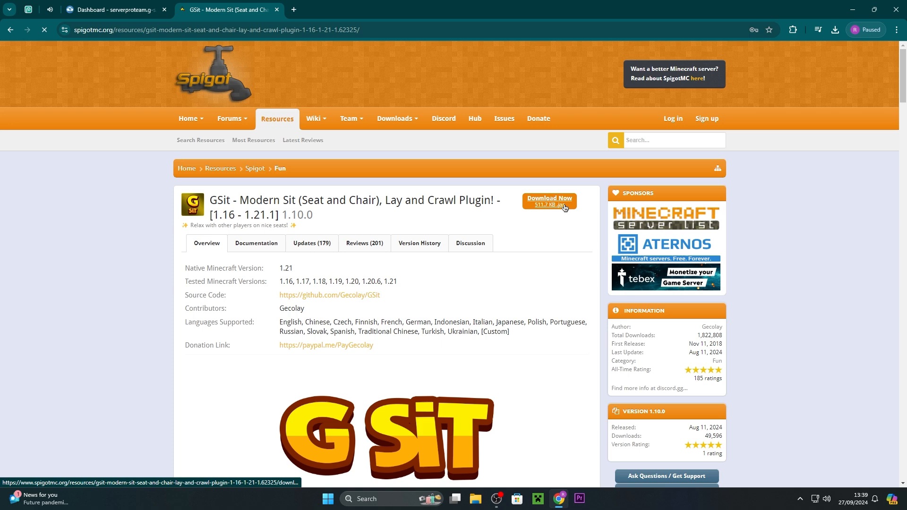
pyautogui.click(548, 201)
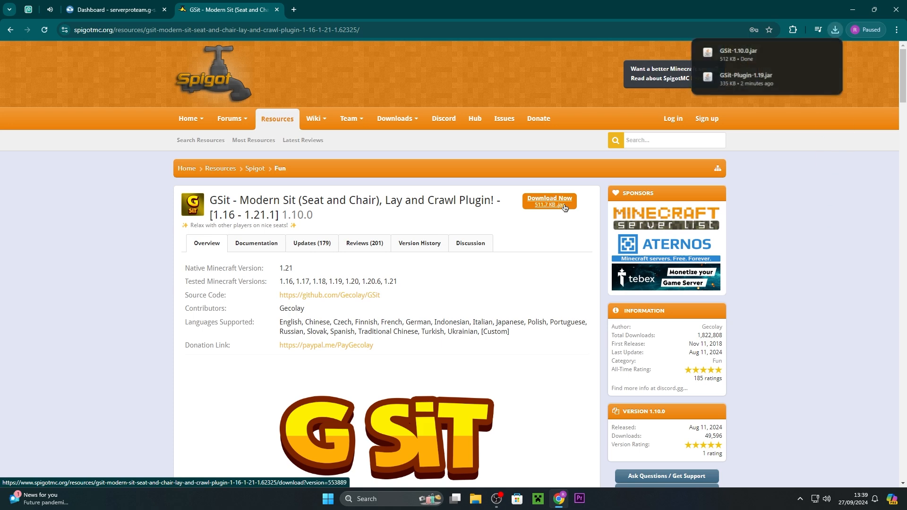
# - In the plugins folder, delete the old GSit-Plugin-1.19.jar to make way for GSit-1.10.0.jar
pyautogui.click(112, 10)
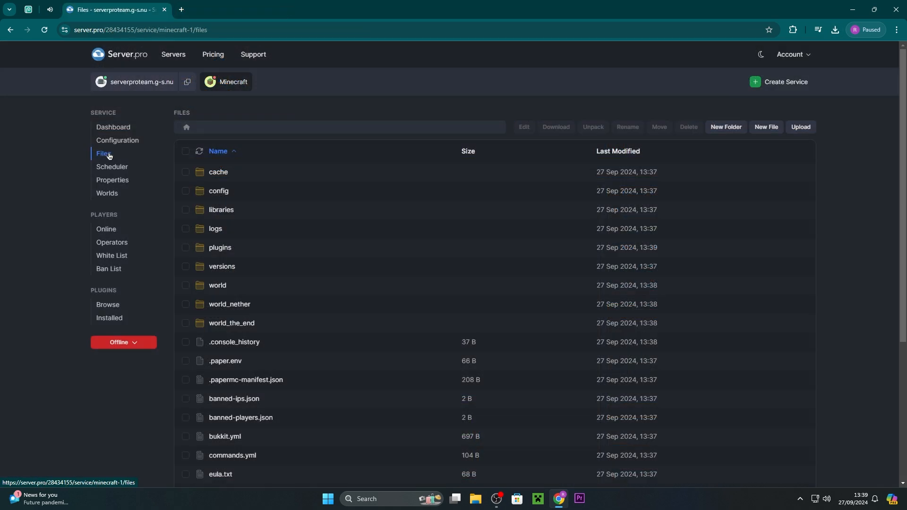
pyautogui.moveTo(221, 254)
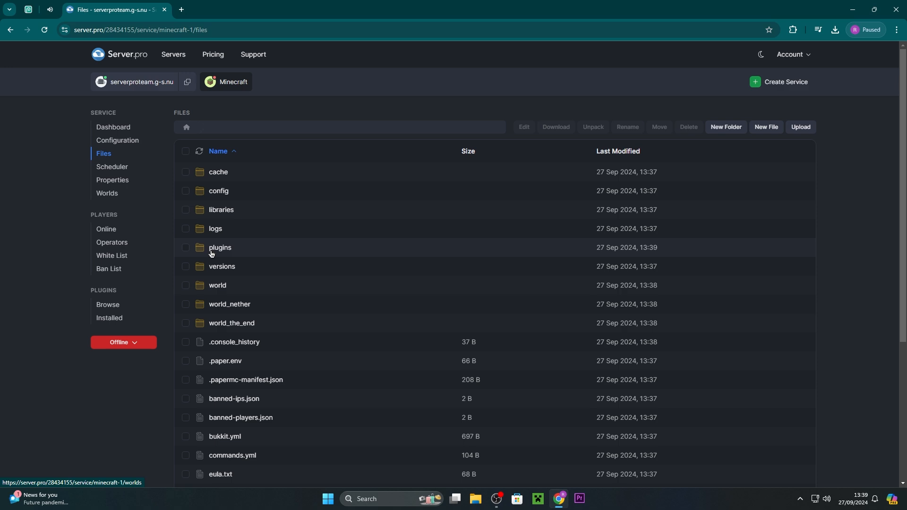
pyautogui.doubleClick(219, 246)
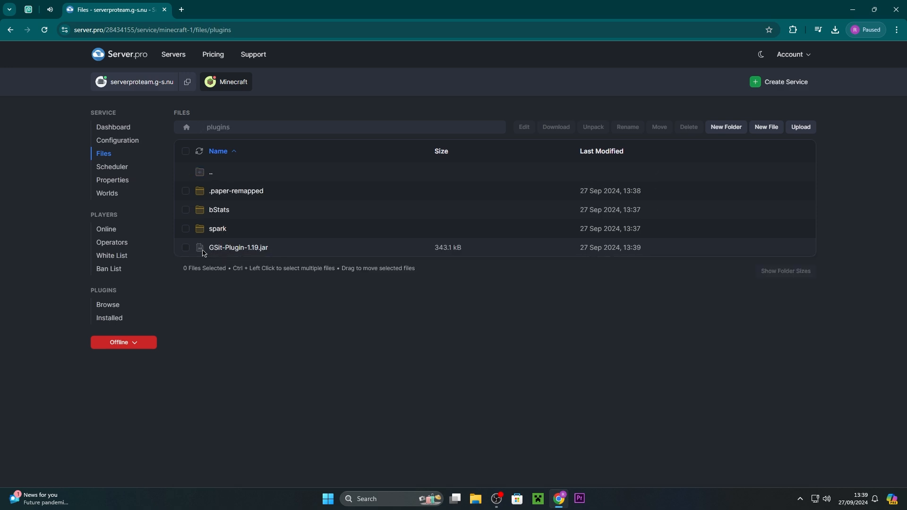
pyautogui.click(185, 248)
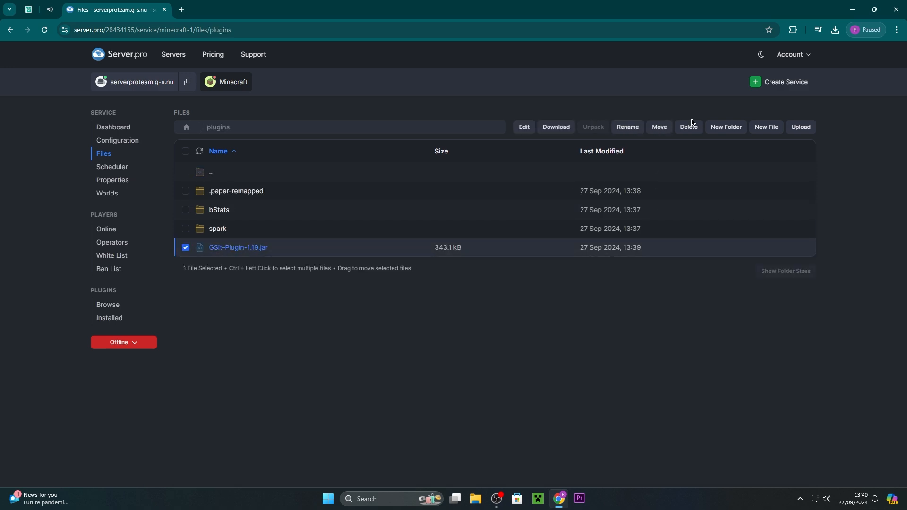
pyautogui.click(688, 126)
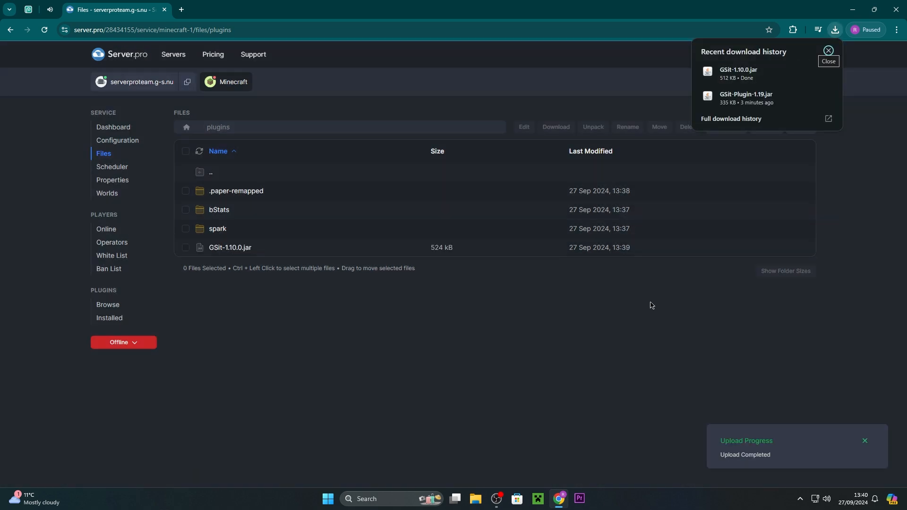
# - Start the server from the Dashboard and check the console for GSit v1.10.0 enabled
pyautogui.click(114, 127)
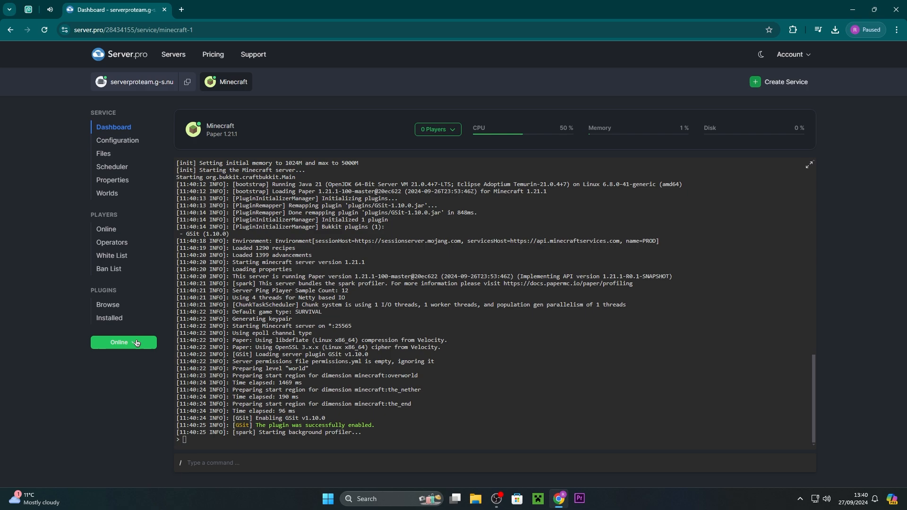
pyautogui.click(810, 165)
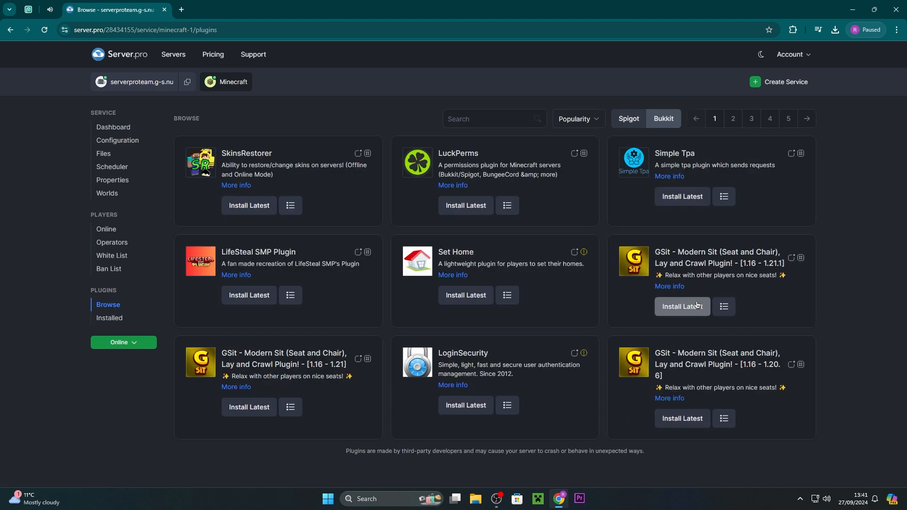
# - Install Latest on the GSit 1.16–1.21.1 card and restart the server
pyautogui.click(682, 307)
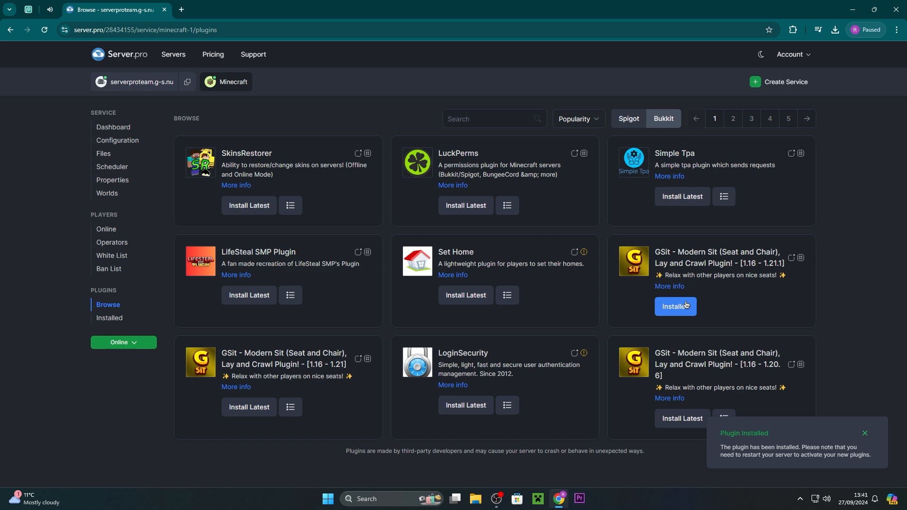
pyautogui.click(675, 306)
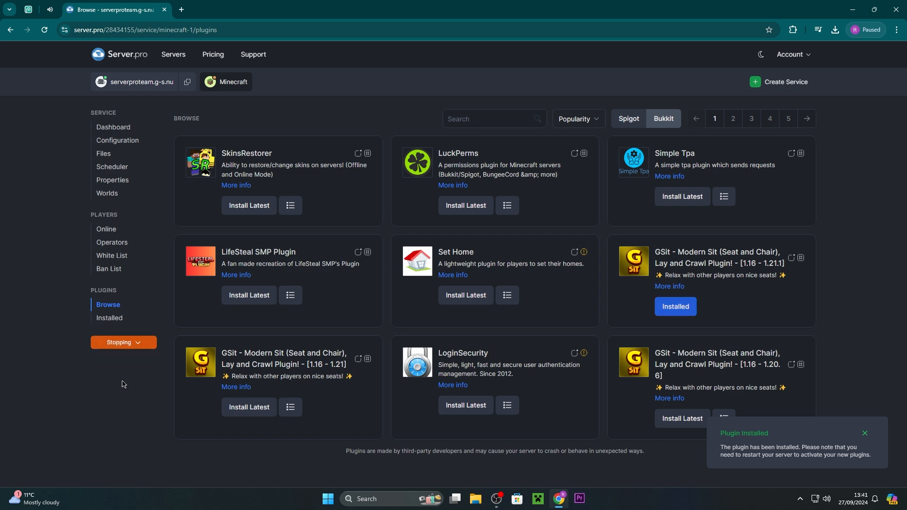